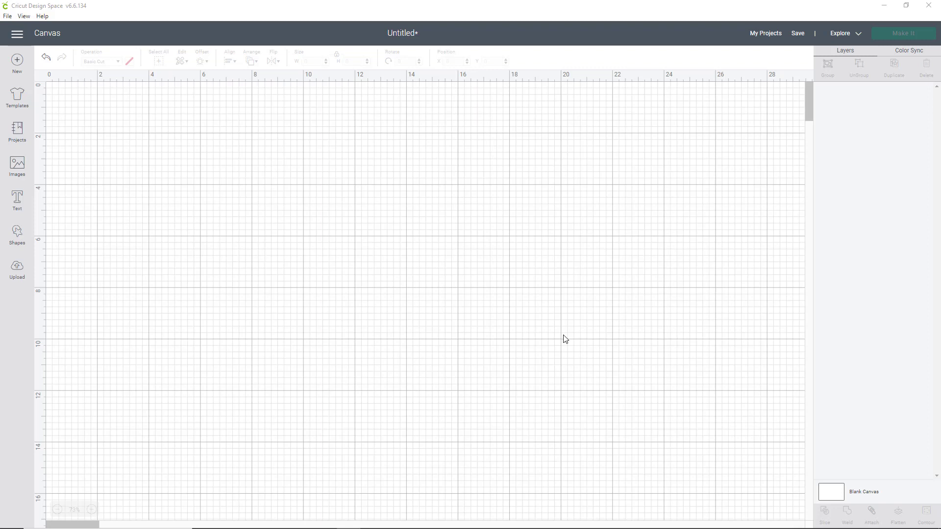
mouse_move(180, 105)
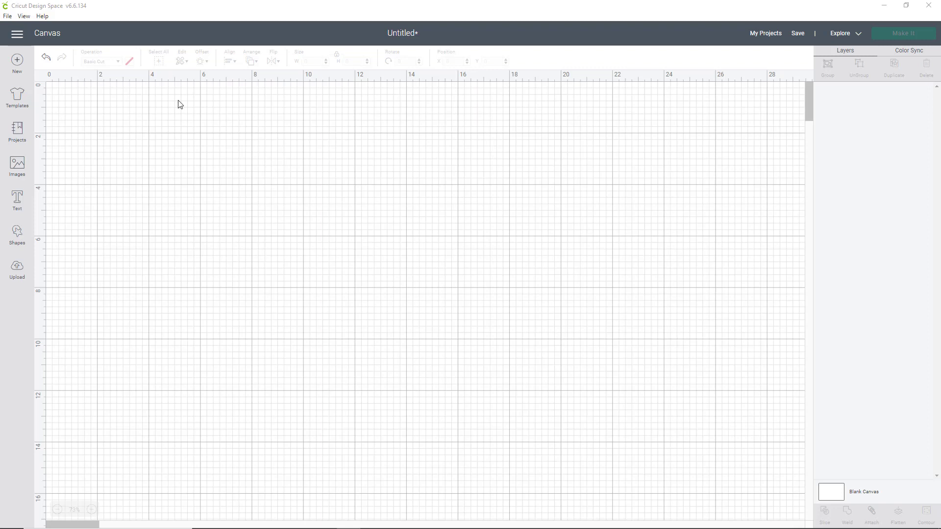
mouse_move(233, 273)
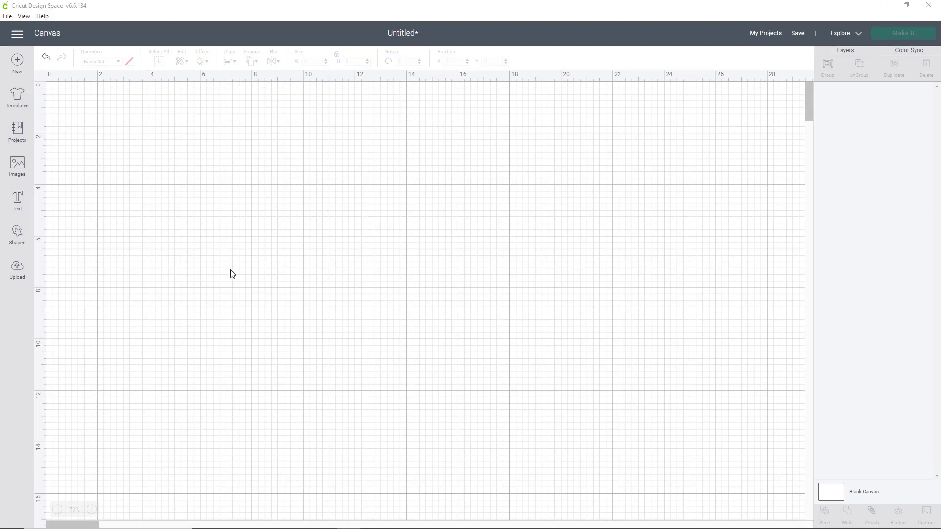
mouse_move(228, 289)
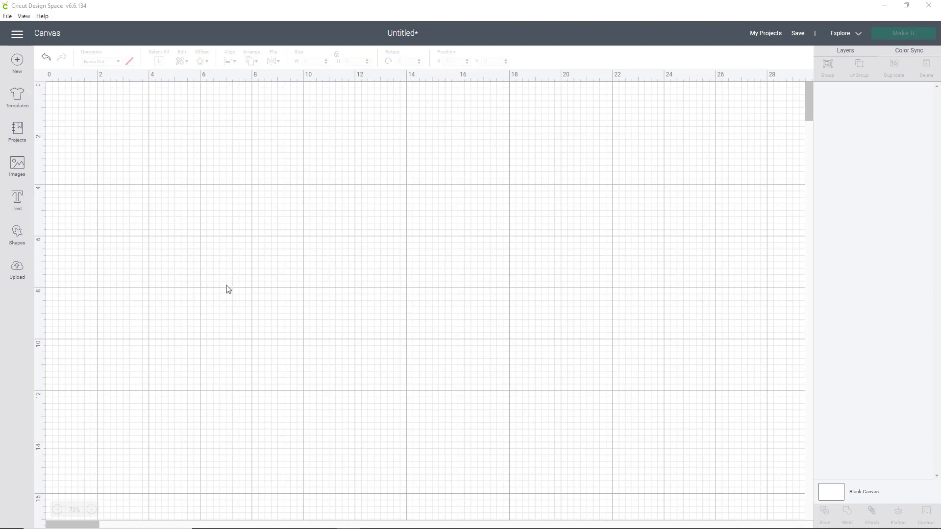
mouse_move(58, 283)
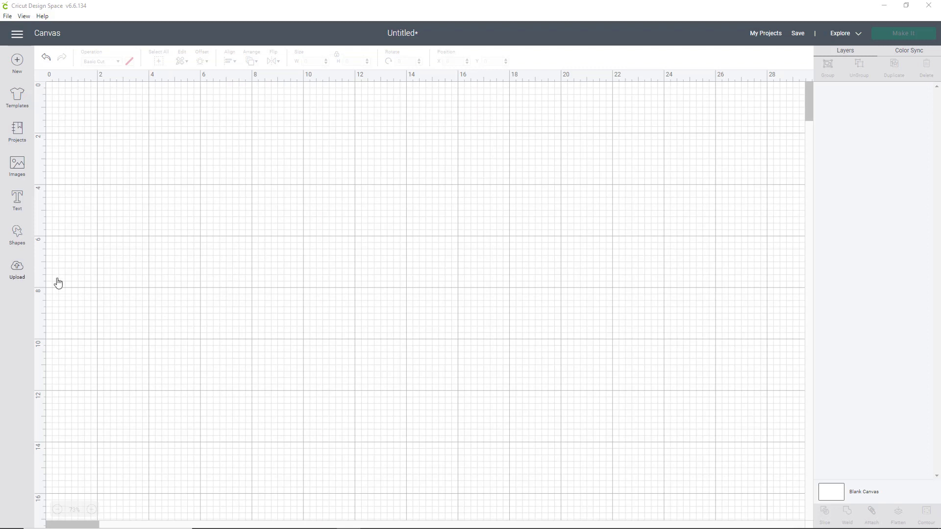
Browse to Desktop > Templates > Card_WeddingPopUp to choose the Score SVG for upload.
left_click(17, 269)
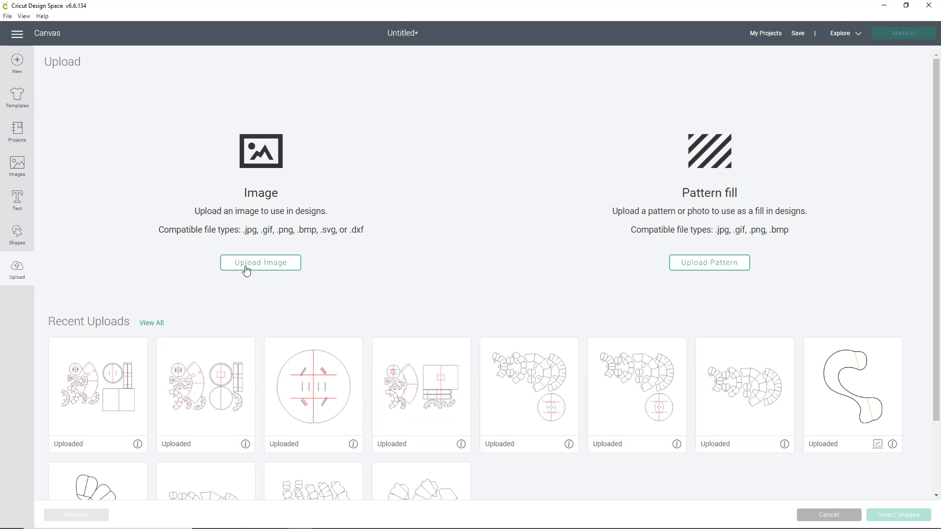
left_click(261, 263)
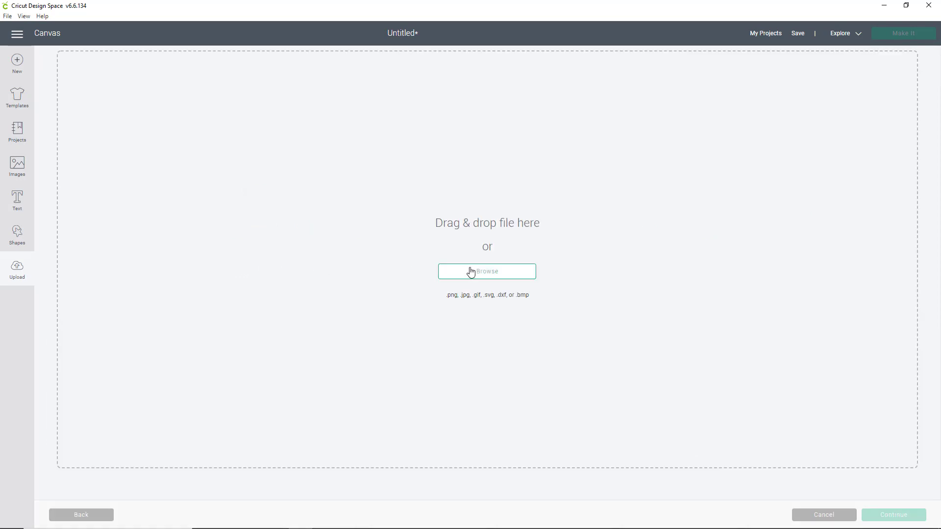
left_click(487, 271)
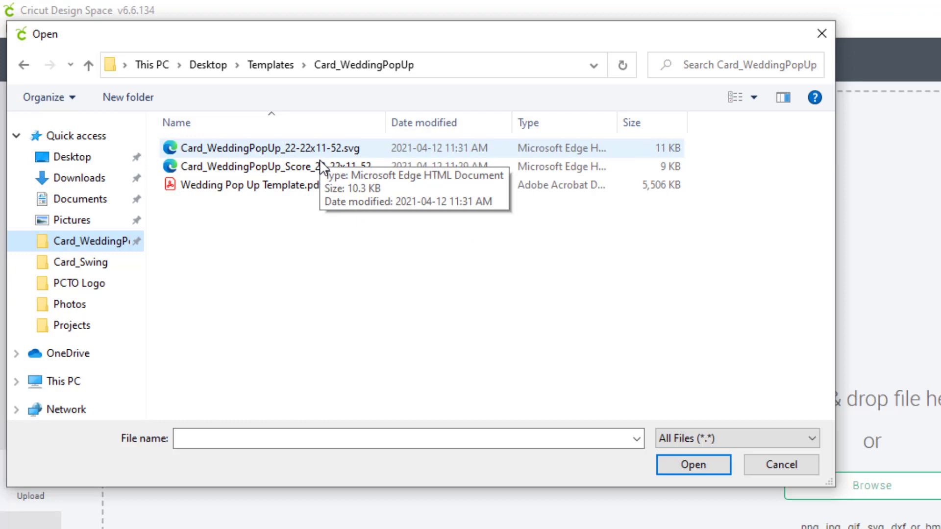
mouse_move(324, 166)
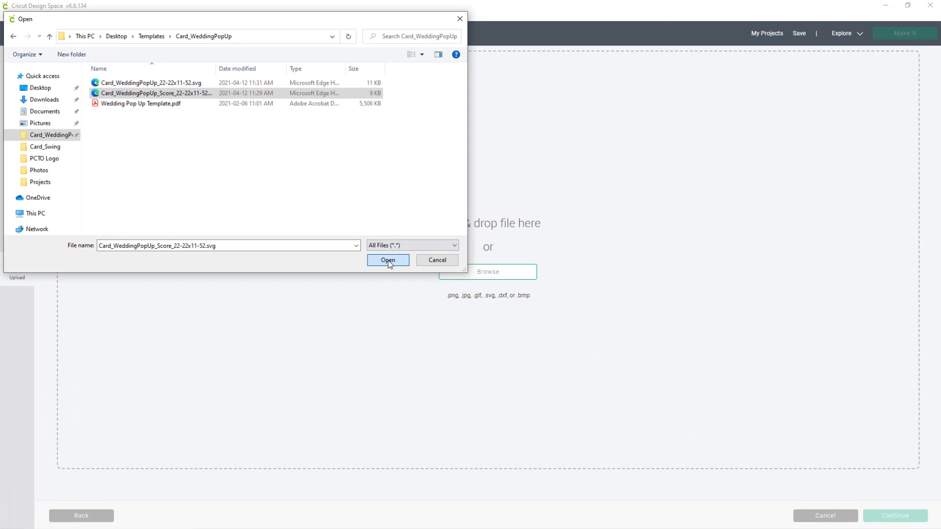
Upload Card_WeddingPopUp_Score_22-22x11-52.svg as a cut image and select its new thumbnail.
left_click(388, 259)
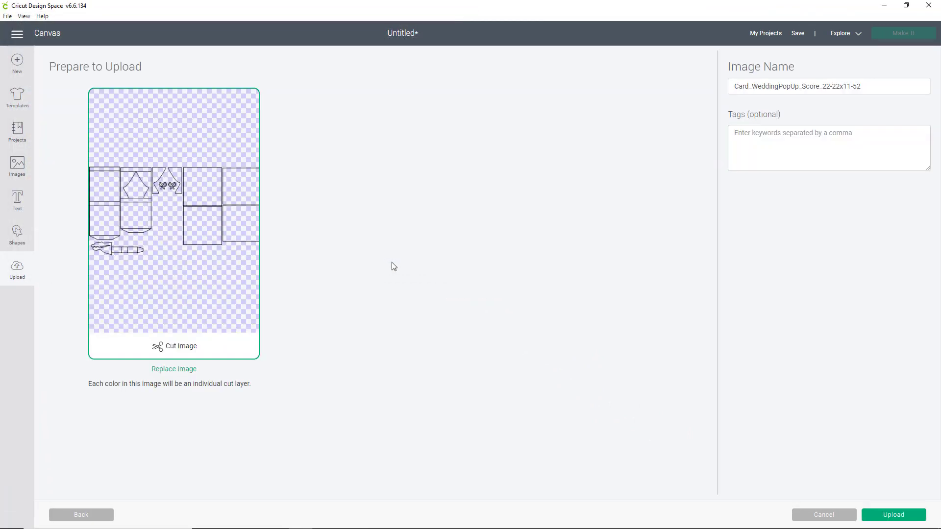
mouse_move(893, 514)
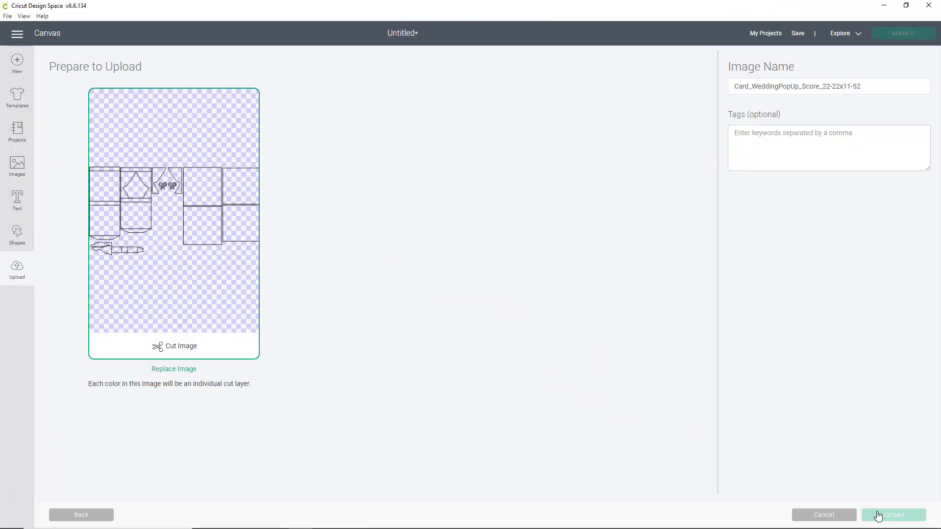
left_click(893, 515)
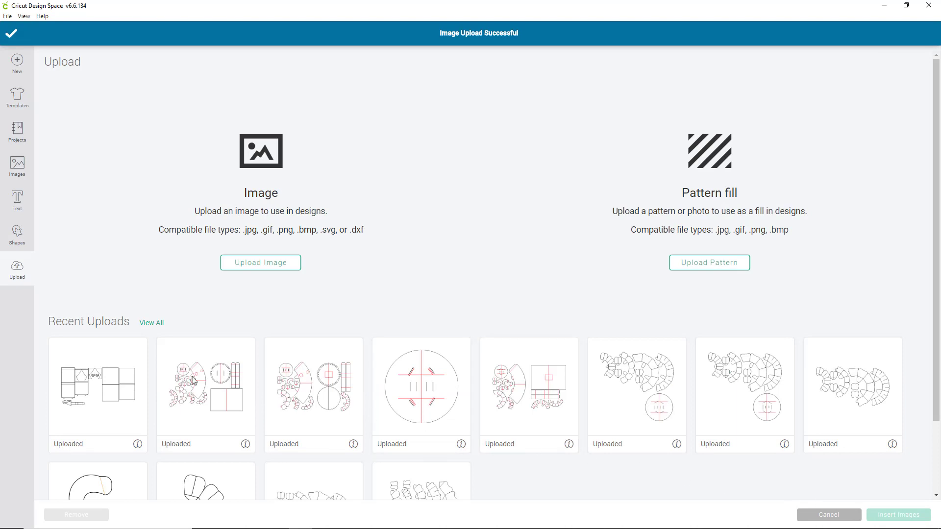
left_click(97, 385)
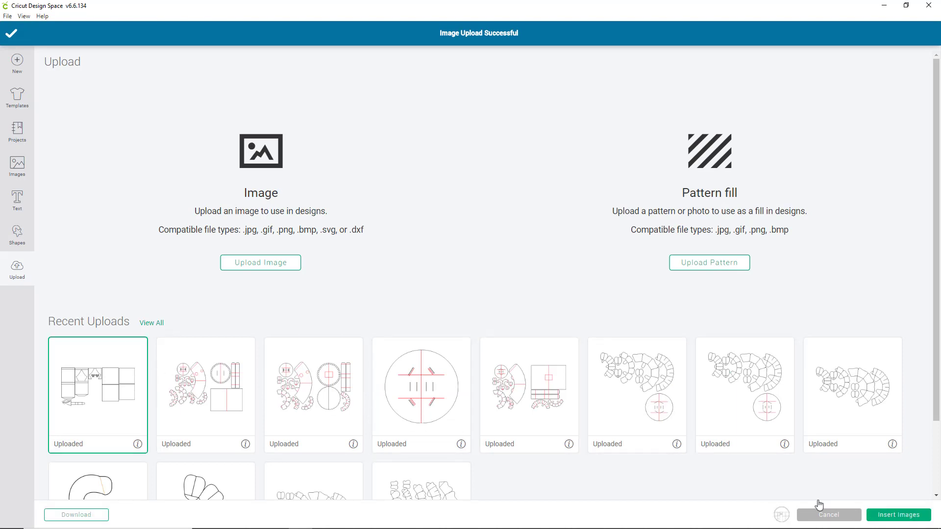
Insert the uploaded wedding pop-up image onto the canvas and collapse its expanded layer.
left_click(828, 514)
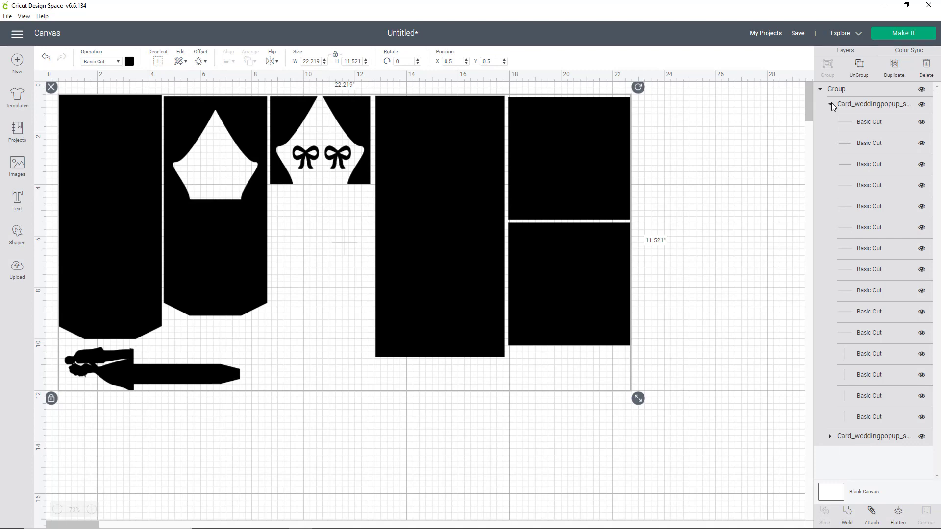
left_click(830, 104)
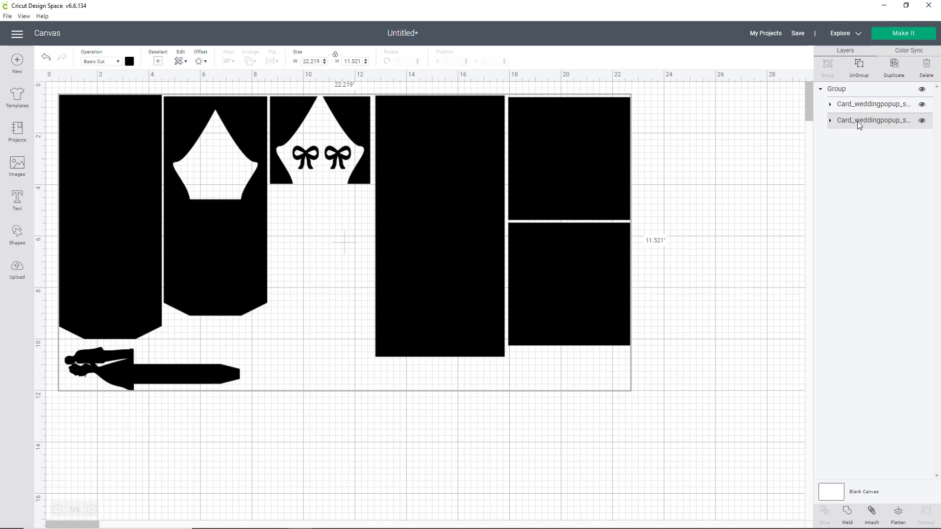
Recolour the card pieces from the Material colors palette so they show as white outlines.
left_click(129, 62)
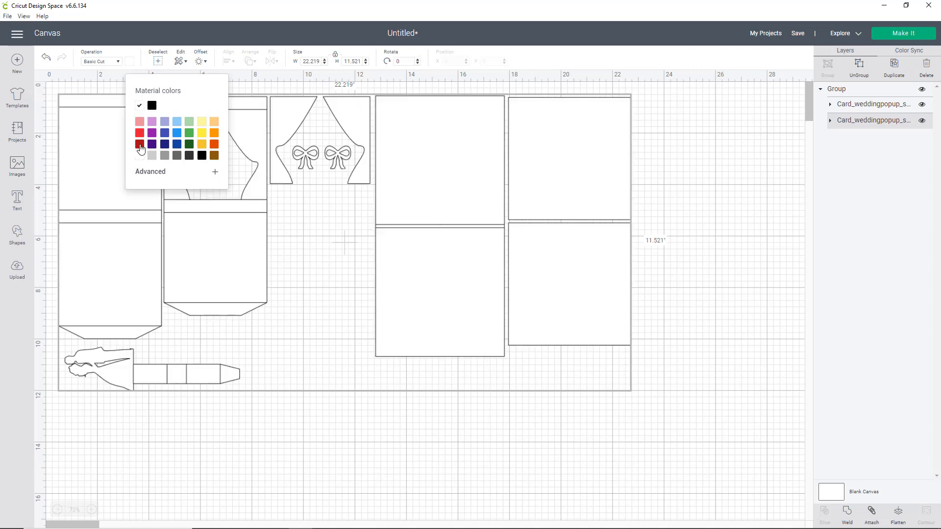
left_click(468, 219)
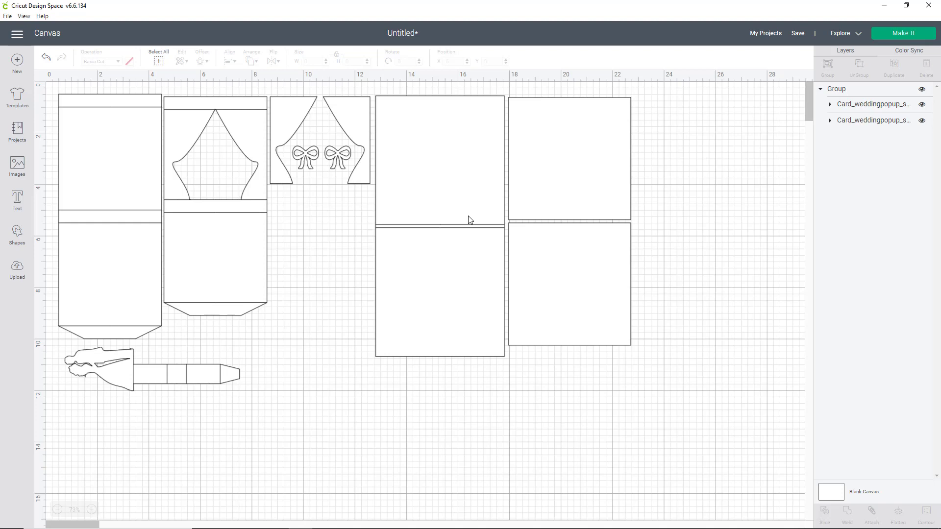
mouse_move(873, 144)
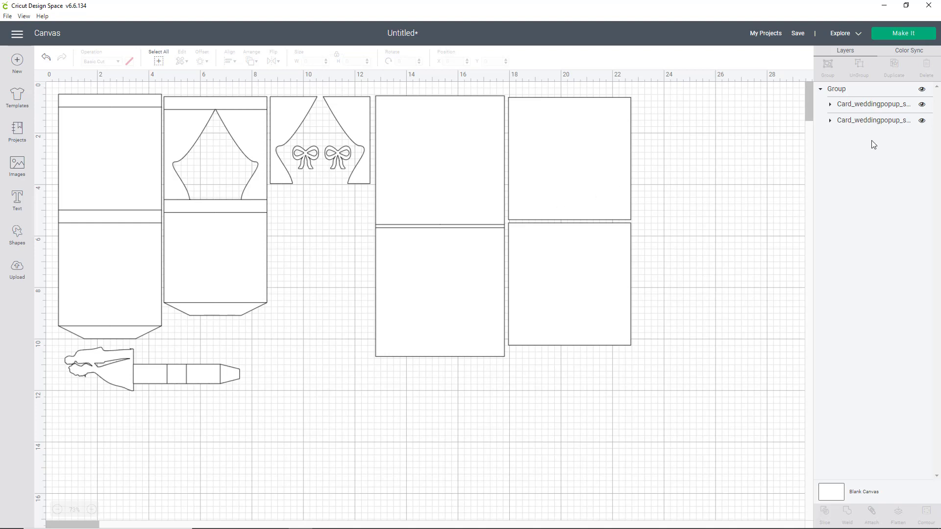
mouse_move(869, 126)
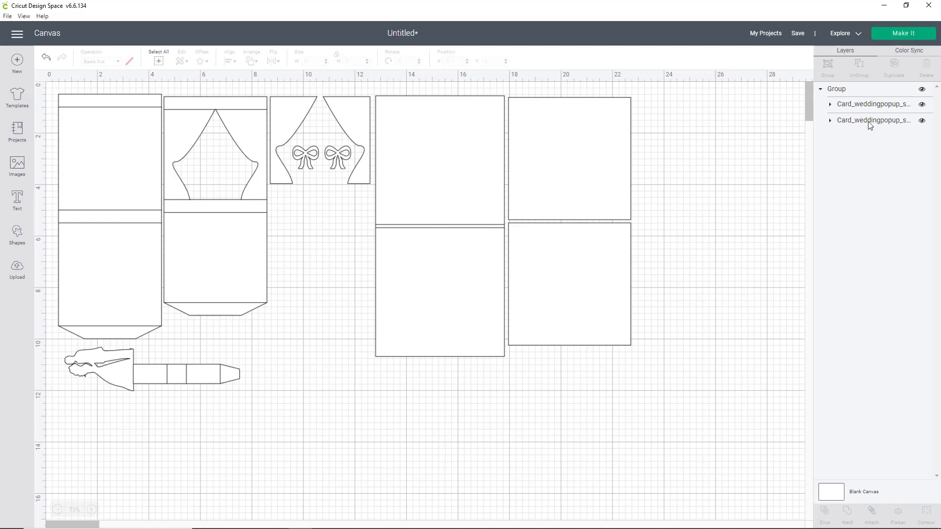
Switch the fold-line layer's operation from cut to Score, then deselect the pieces.
left_click(872, 104)
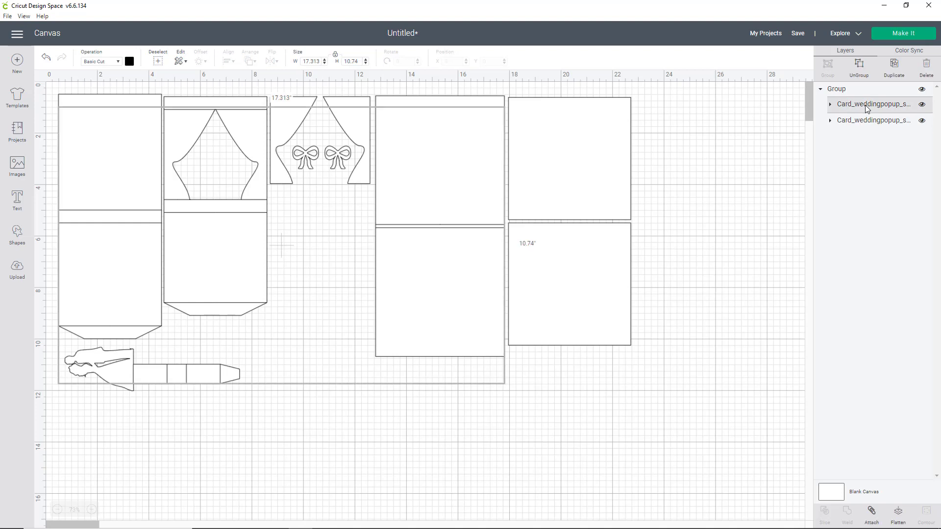
mouse_move(305, 213)
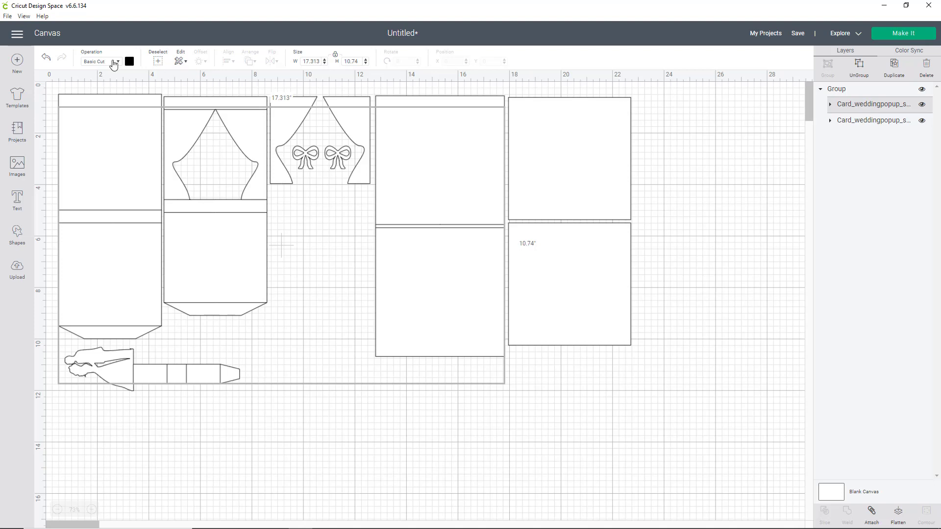
left_click(101, 61)
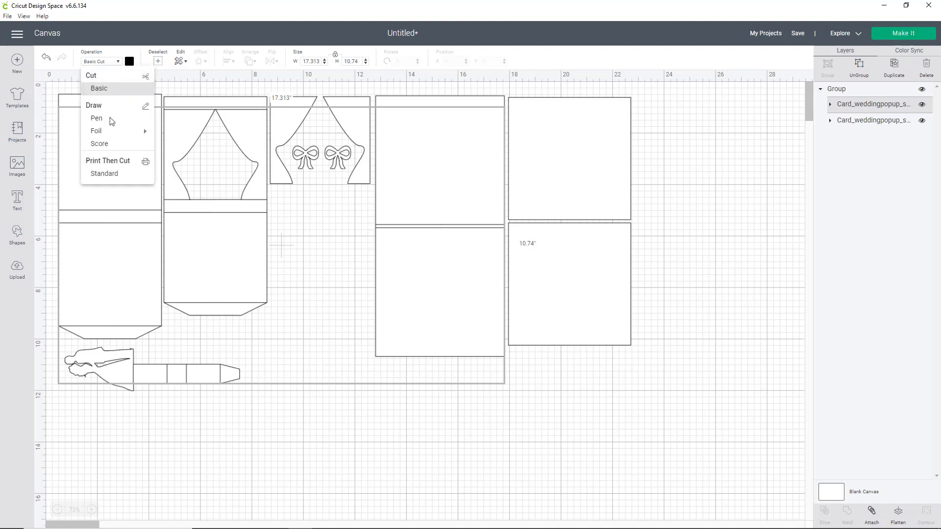
mouse_move(99, 143)
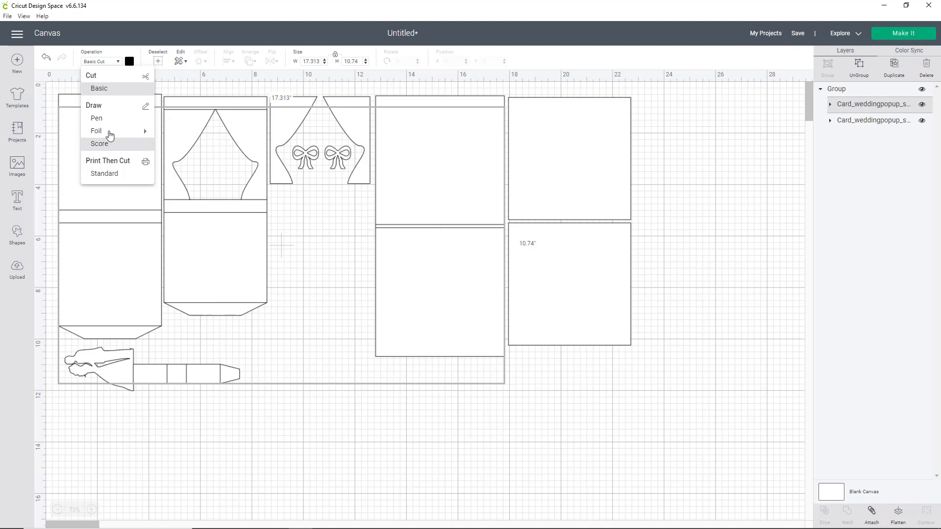
left_click(99, 144)
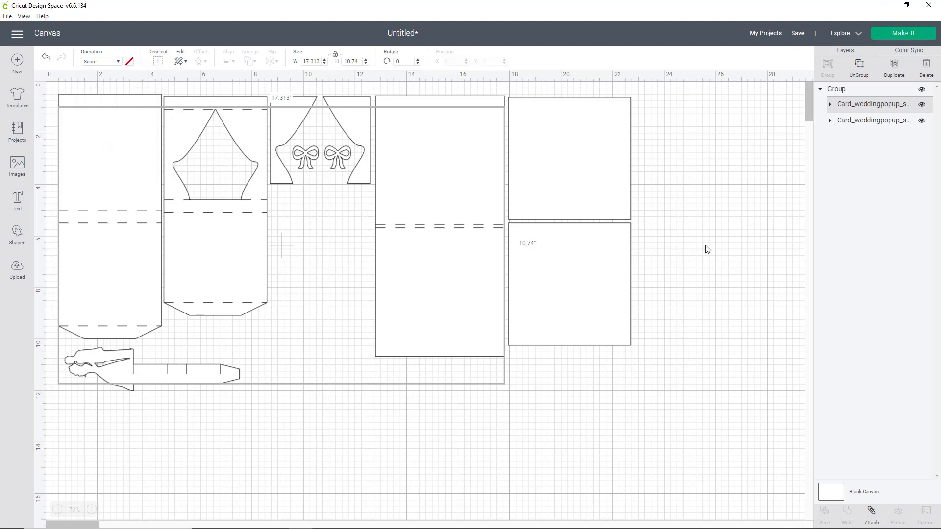
left_click(706, 249)
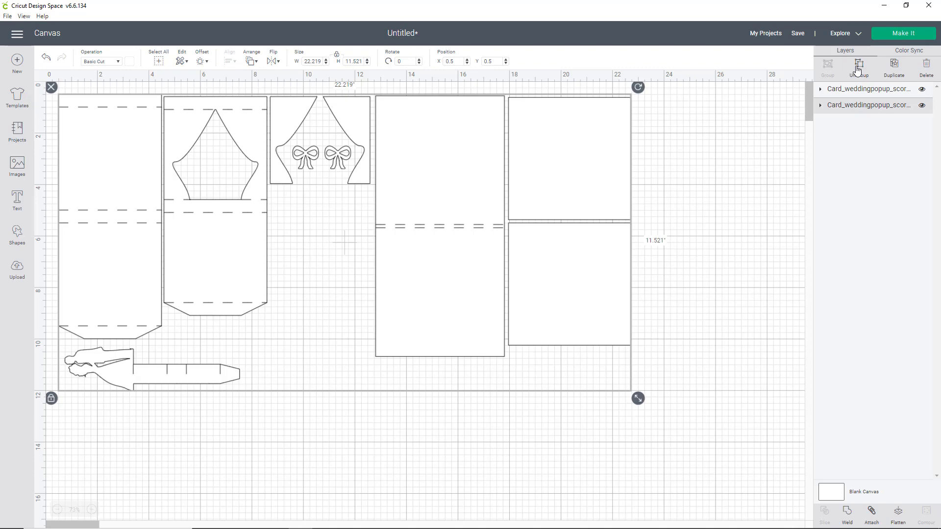
Ungroup the layers and attach score lines to the tall left piece and the large card piece.
left_click(858, 66)
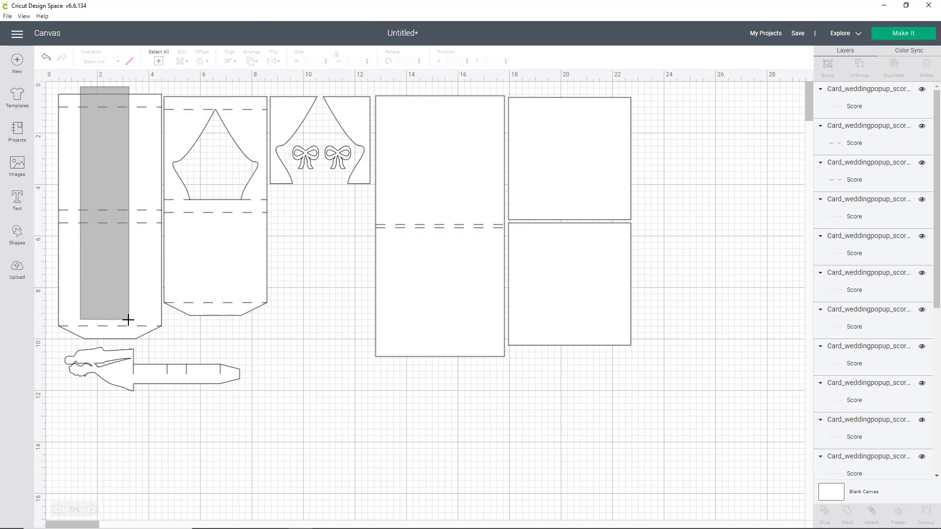
left_click(108, 210)
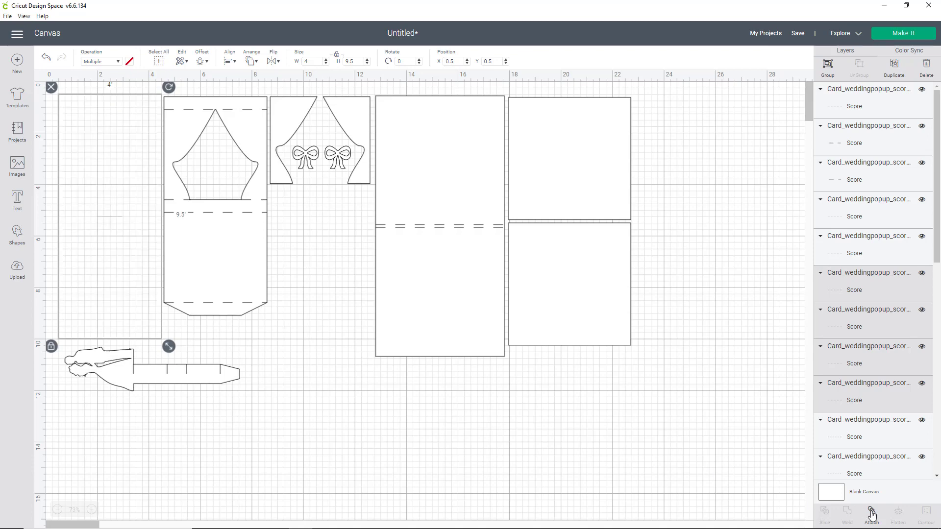
left_click(871, 514)
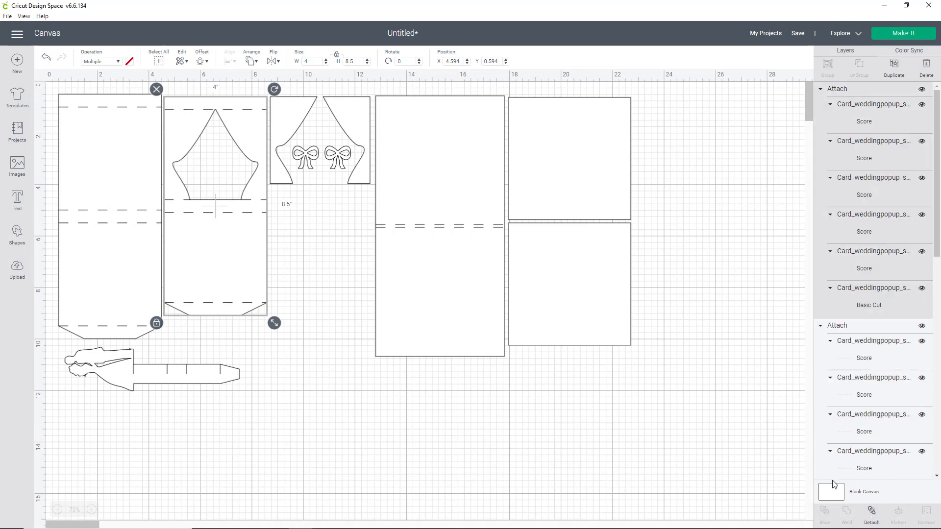
left_click(450, 180)
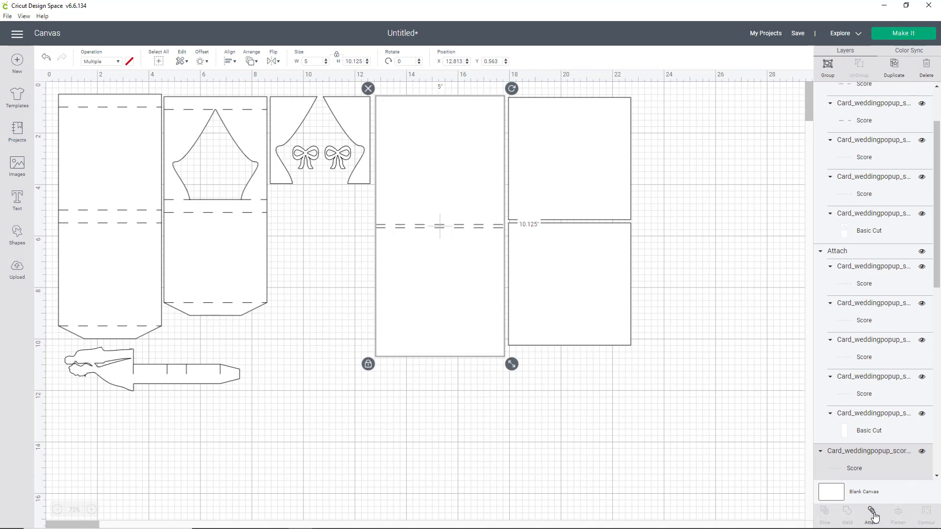
left_click(871, 515)
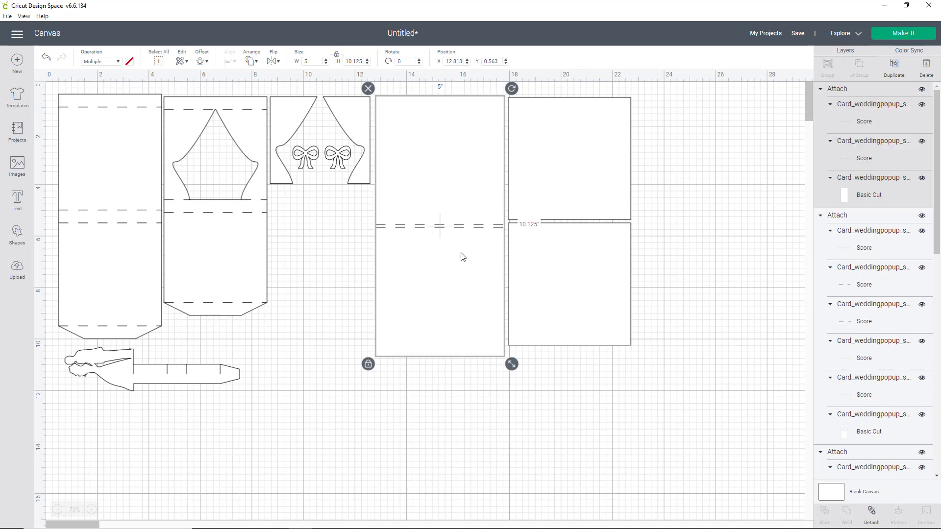
mouse_move(310, 161)
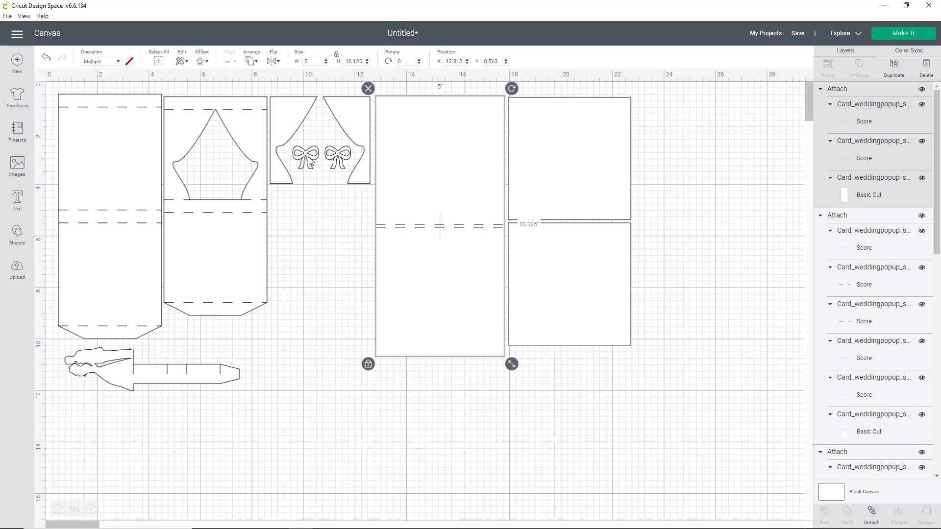
mouse_move(350, 129)
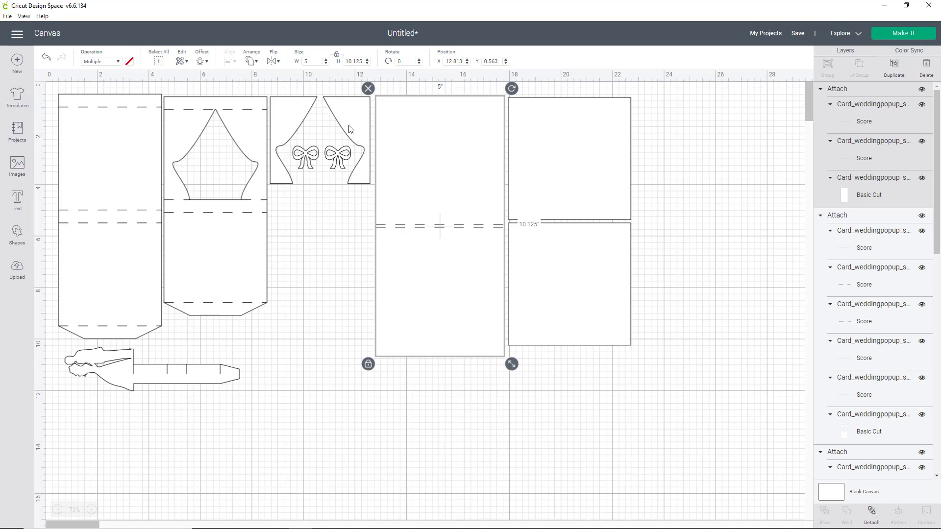
mouse_move(560, 219)
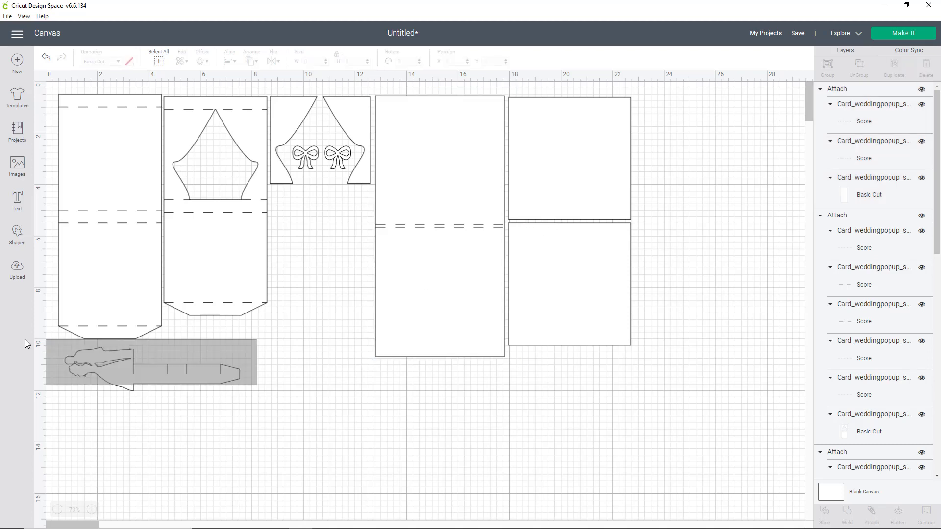
left_click(150, 363)
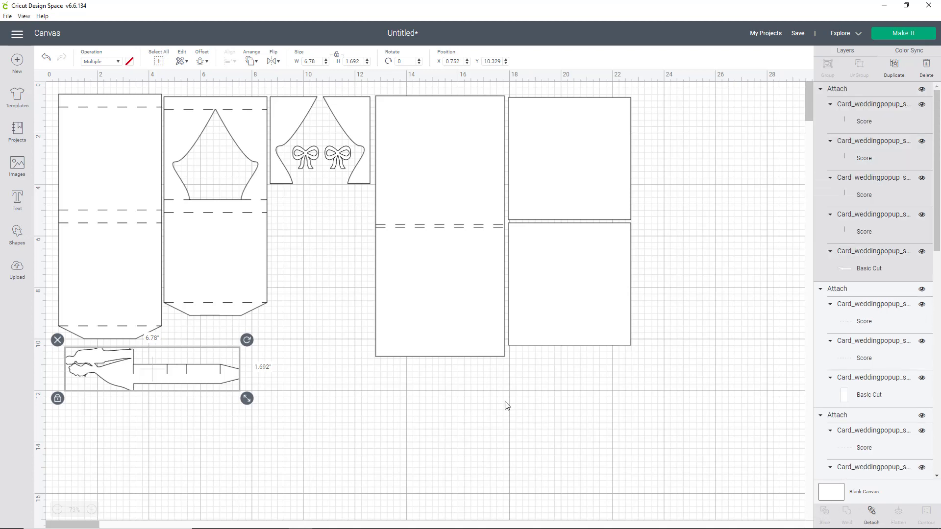
left_click(507, 406)
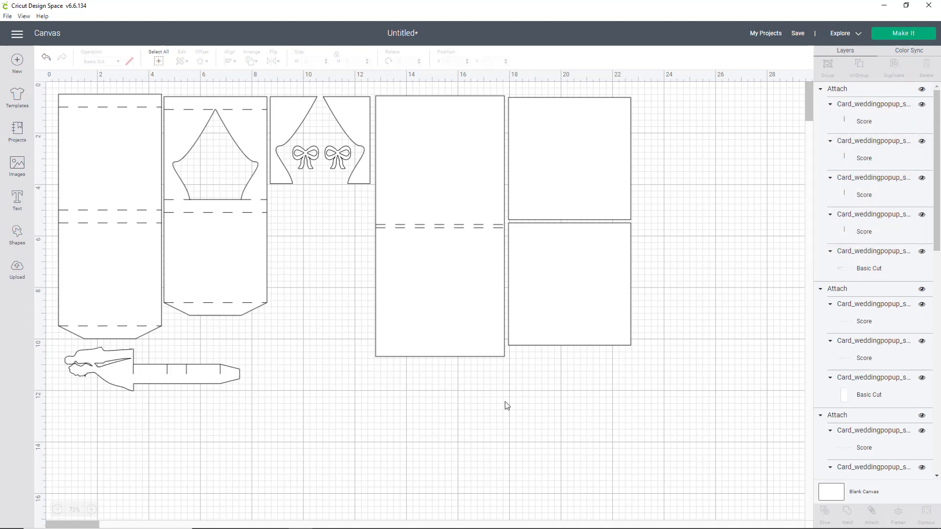
left_click(903, 33)
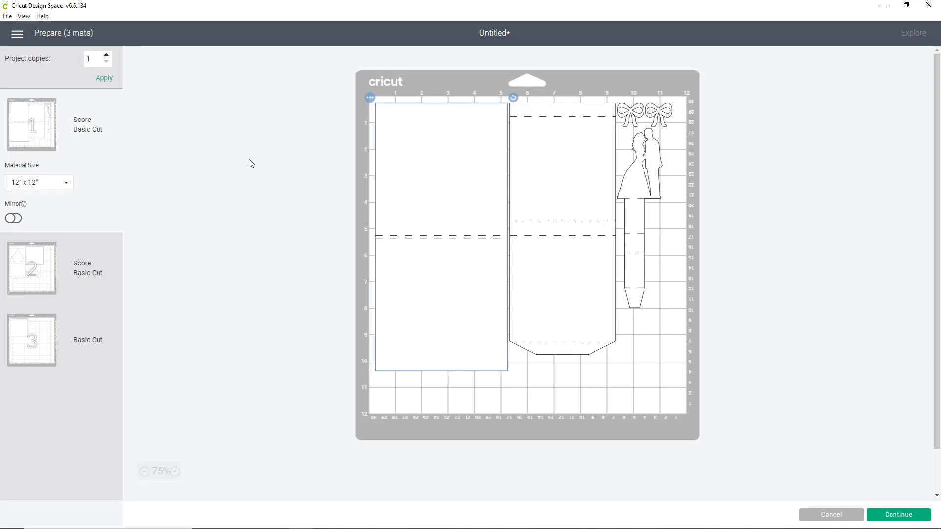
mouse_move(37, 257)
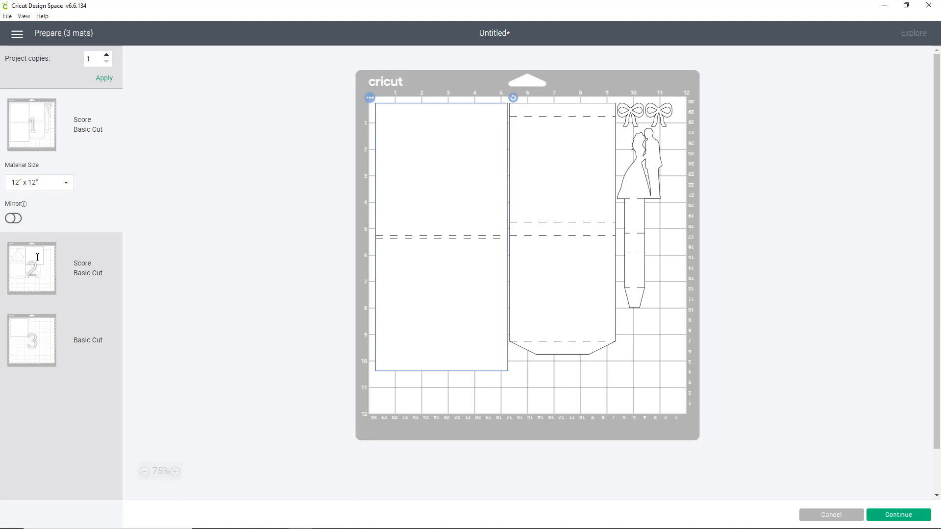
left_click(31, 268)
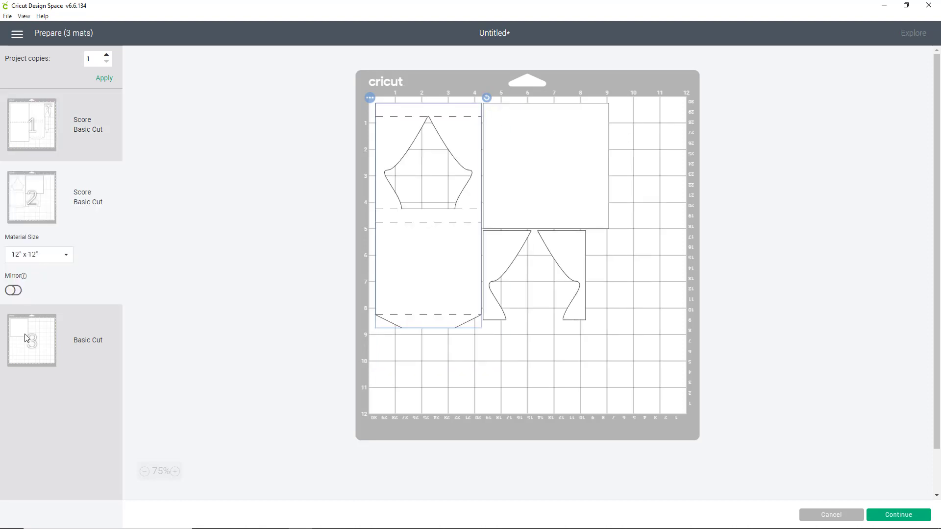
left_click(32, 339)
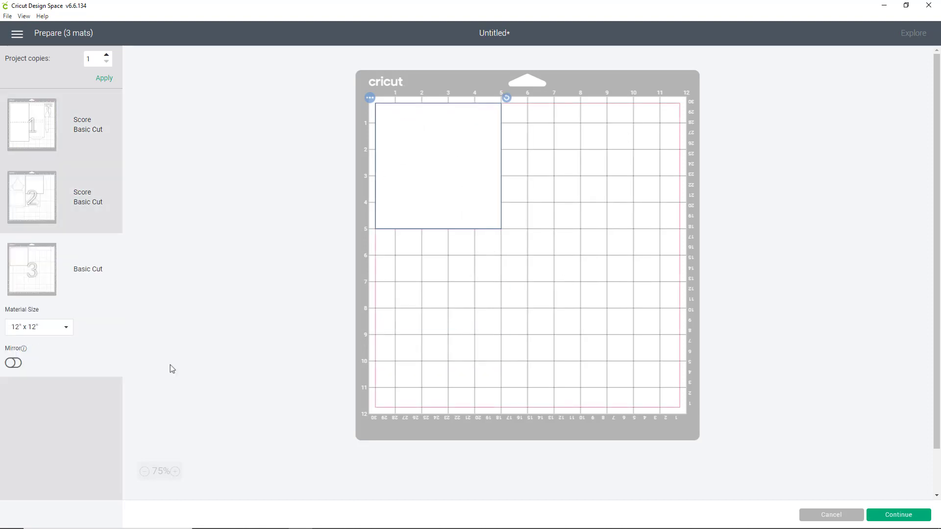
left_click(830, 518)
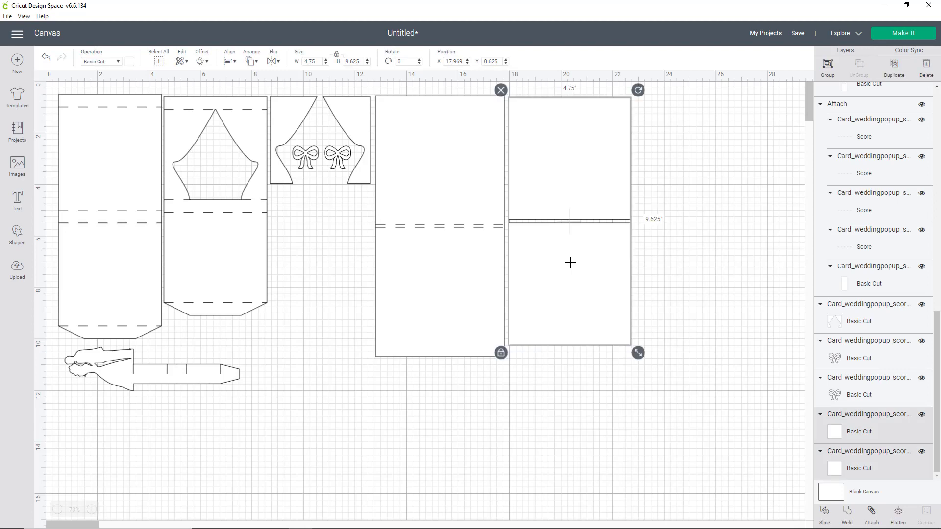
Give both square card panels the light pink material colour.
left_click(727, 302)
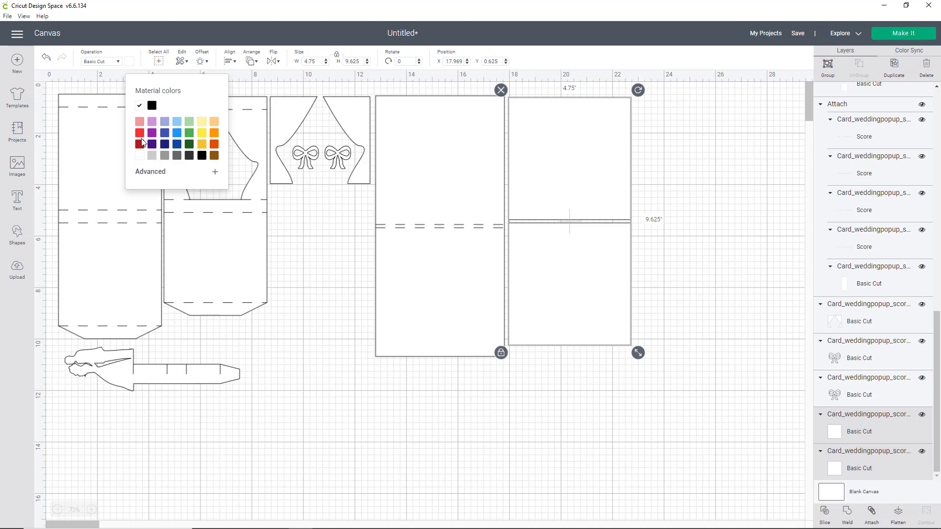
left_click(140, 121)
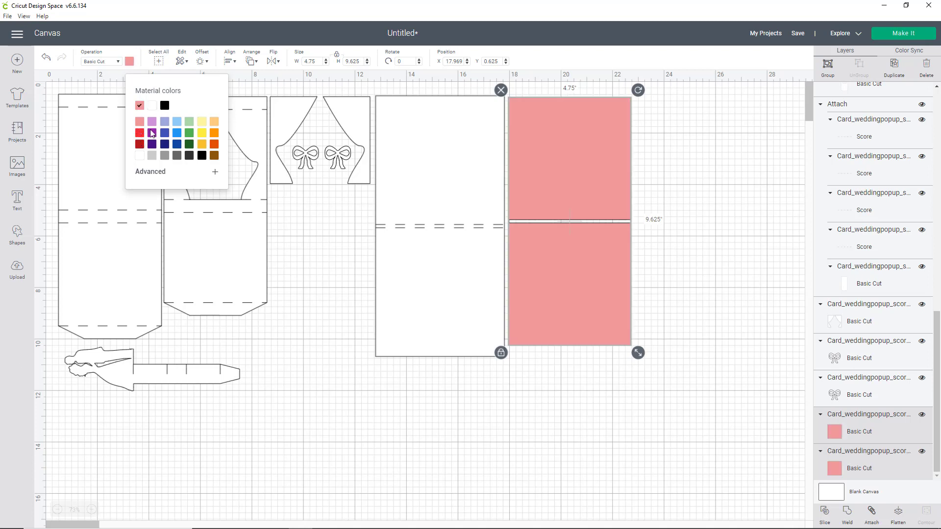
left_click(233, 286)
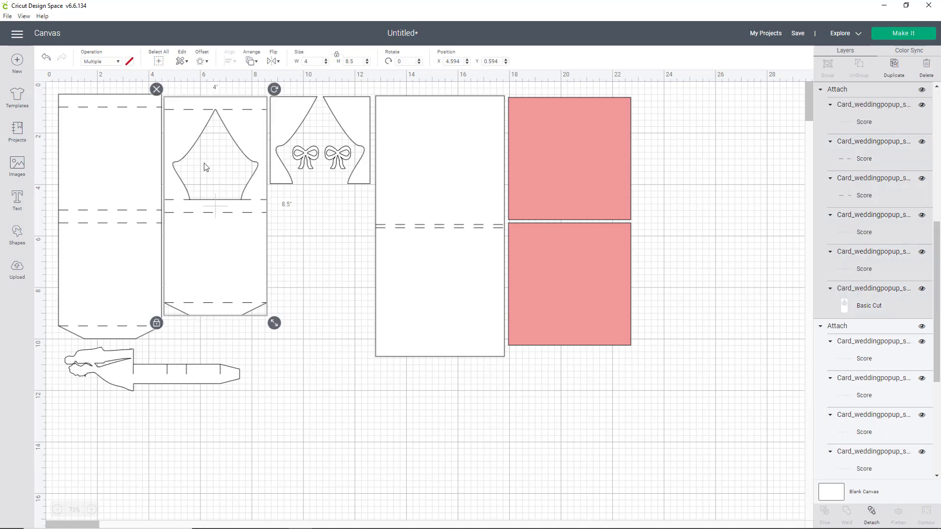
mouse_move(192, 98)
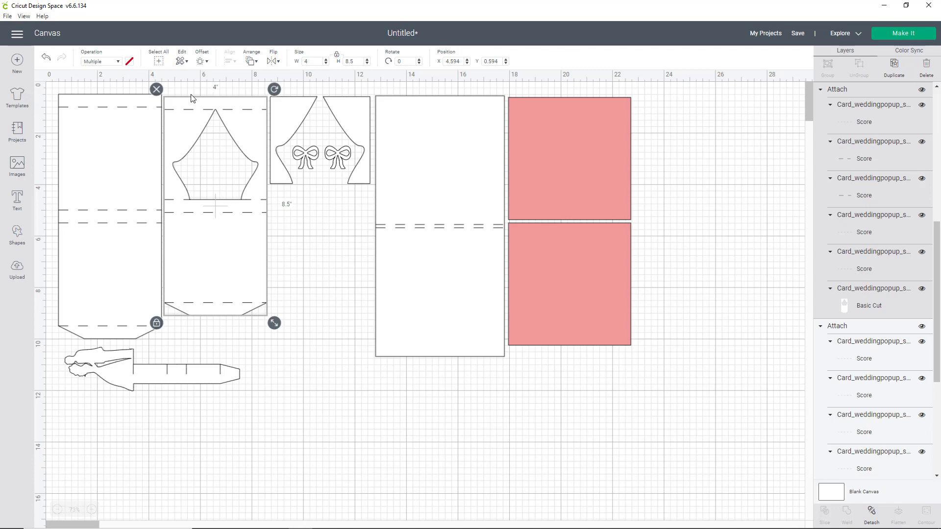
mouse_move(212, 208)
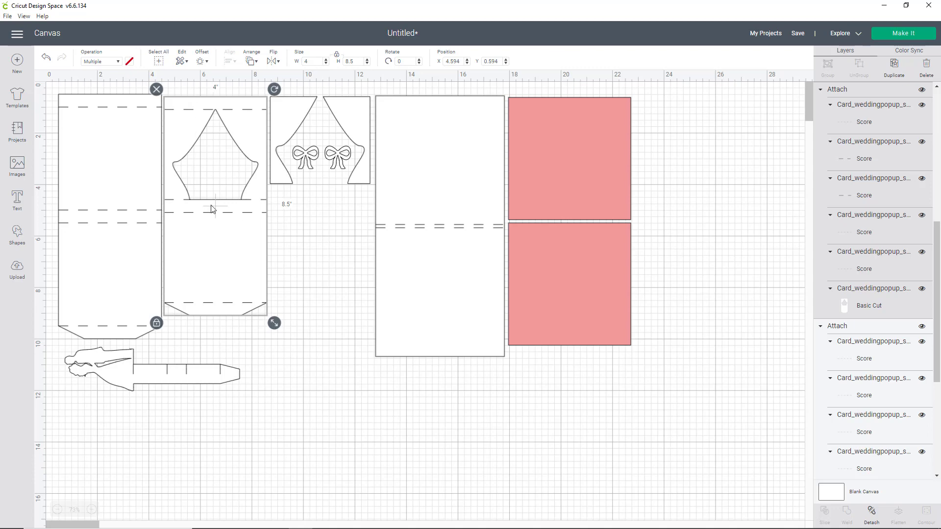
mouse_move(216, 192)
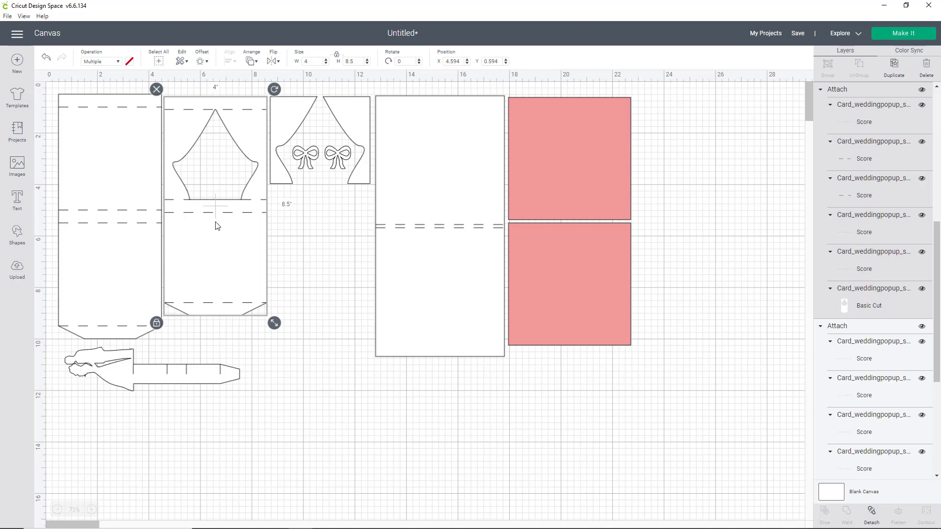
mouse_move(241, 260)
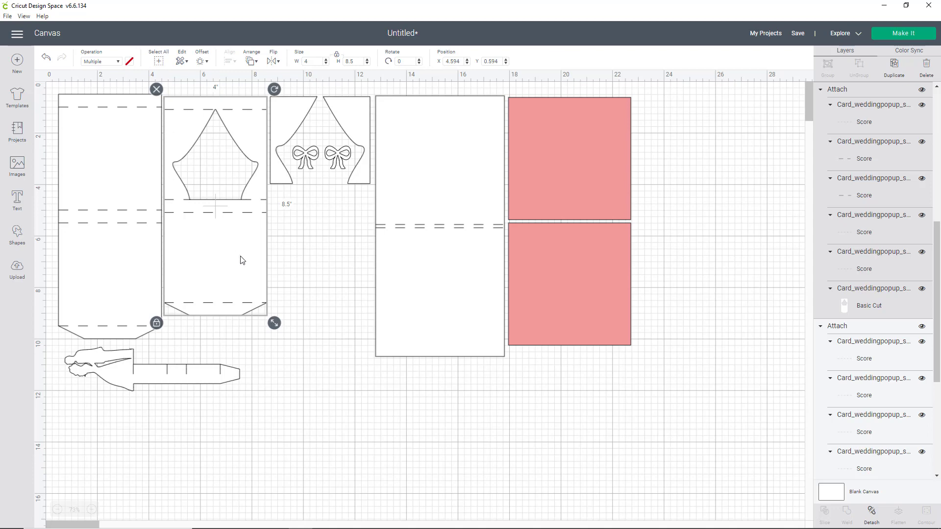
Colour the stage piece's Basic Cut layer the same light pink.
left_click(868, 305)
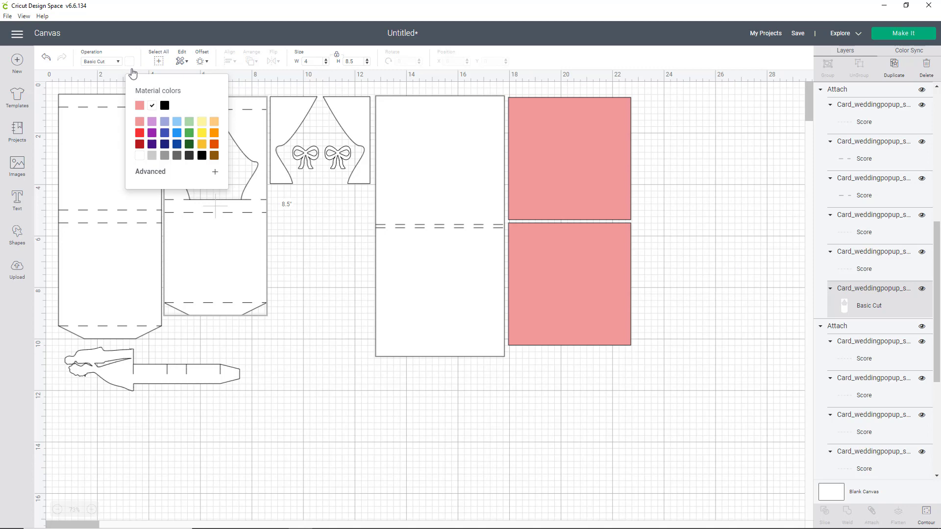
left_click(139, 105)
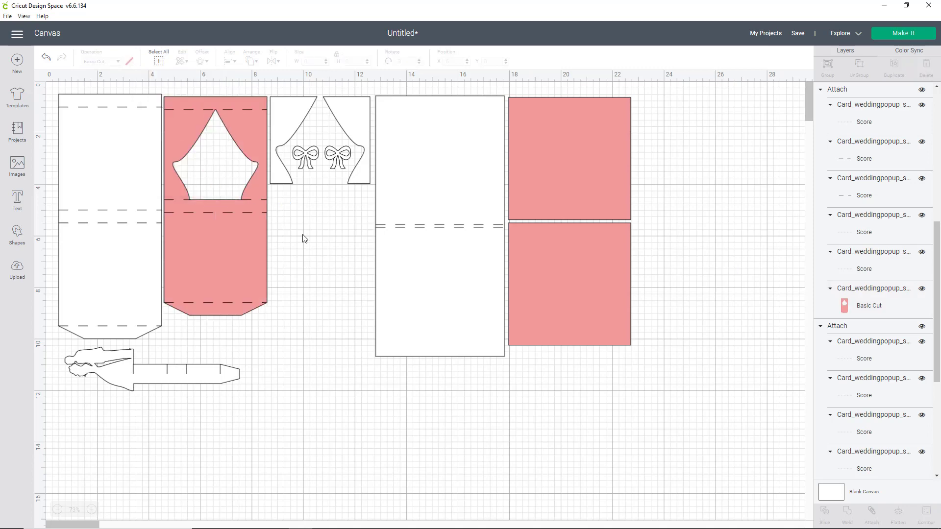
mouse_move(592, 186)
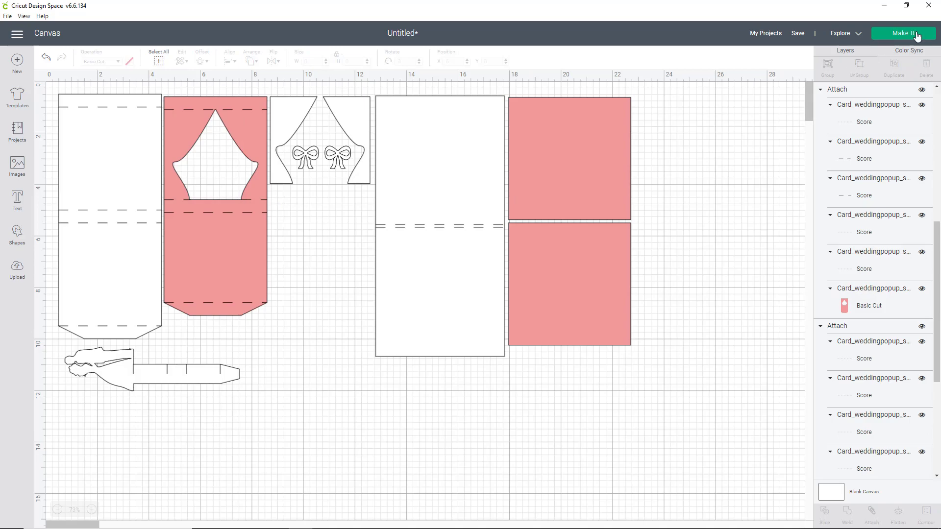
left_click(903, 33)
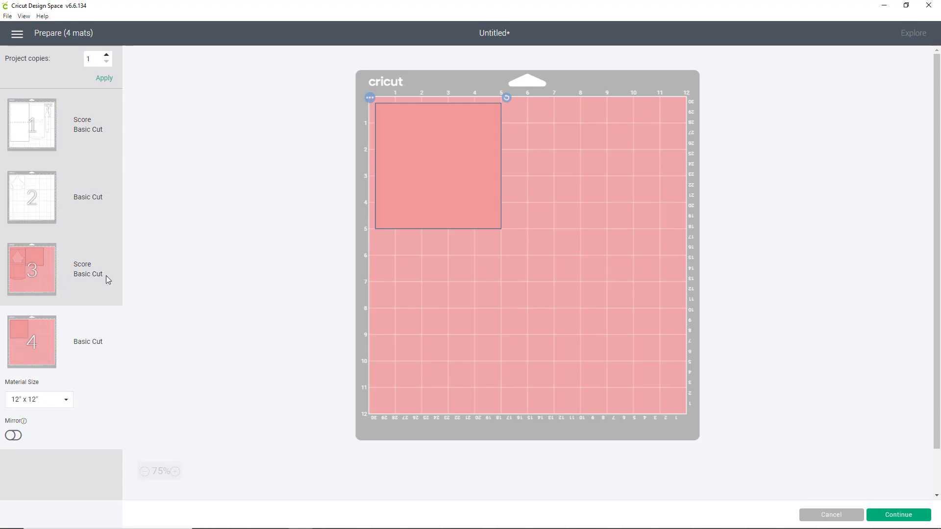
mouse_move(77, 272)
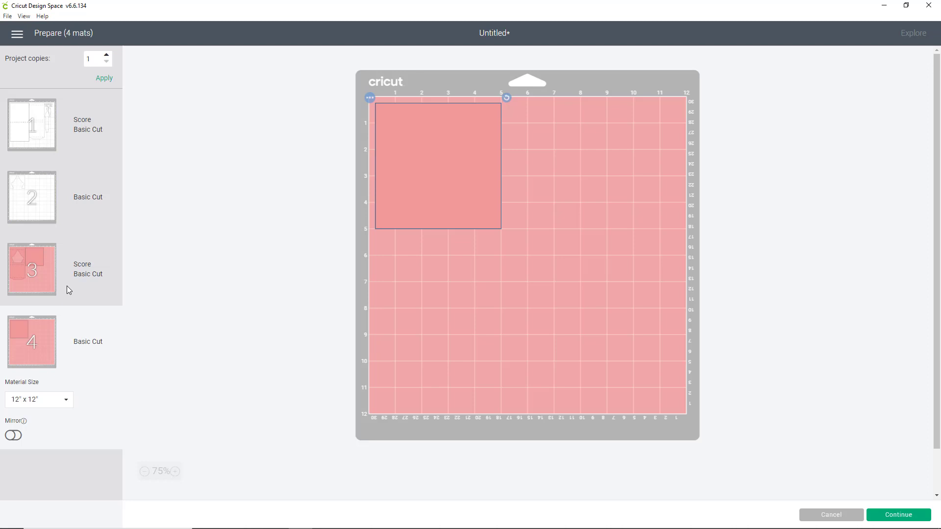
mouse_move(66, 287)
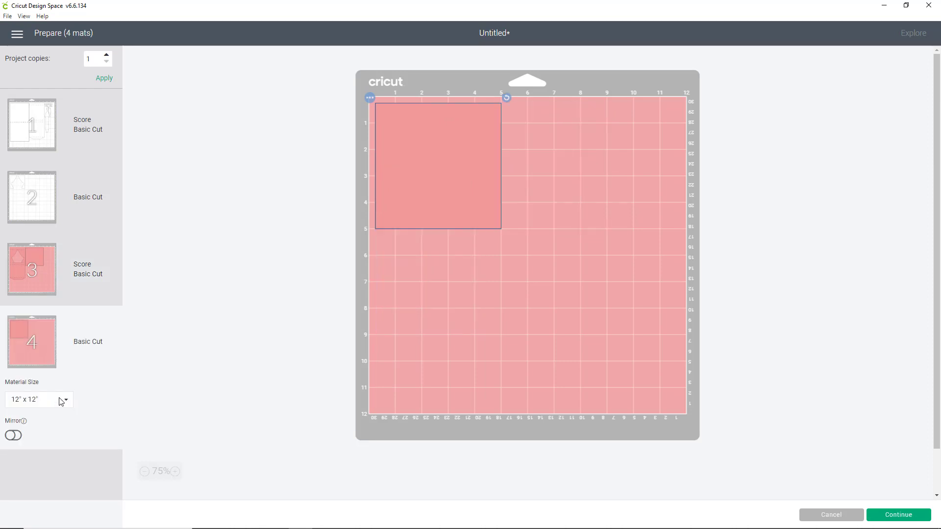
mouse_move(159, 289)
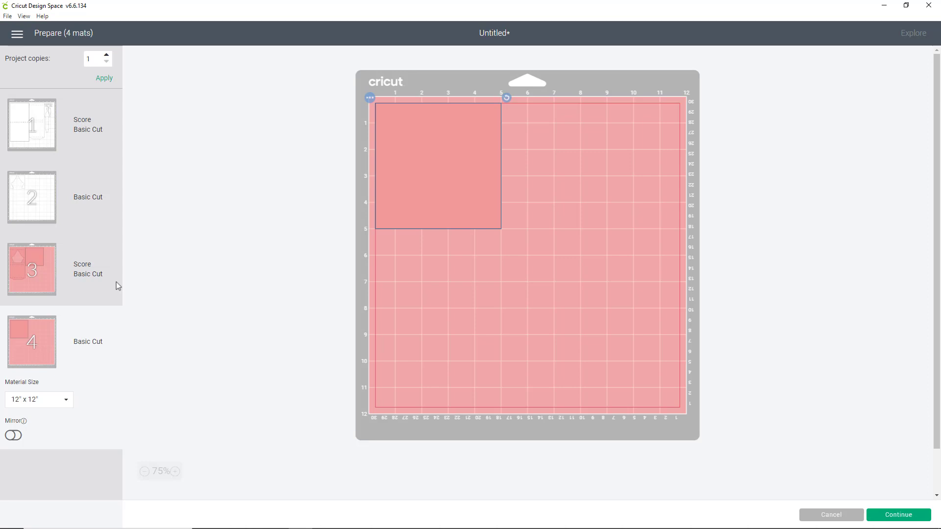
left_click(31, 269)
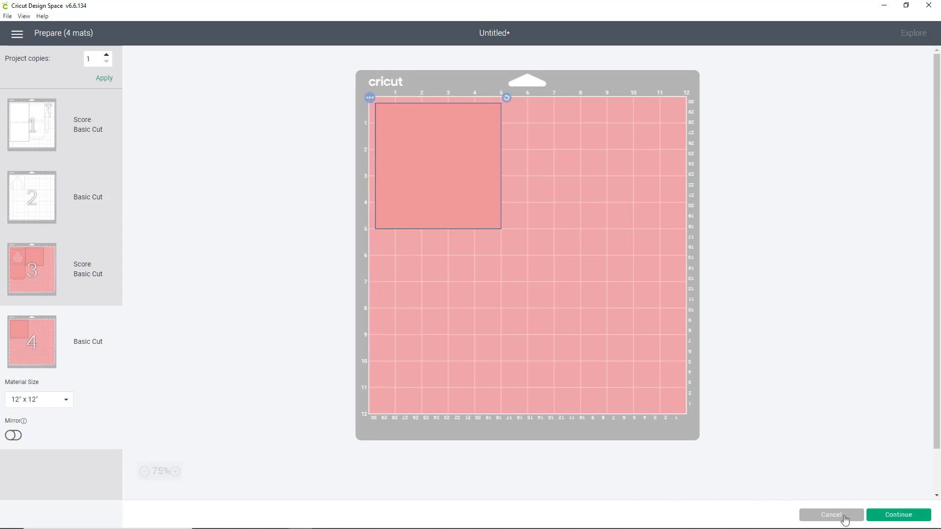
left_click(831, 515)
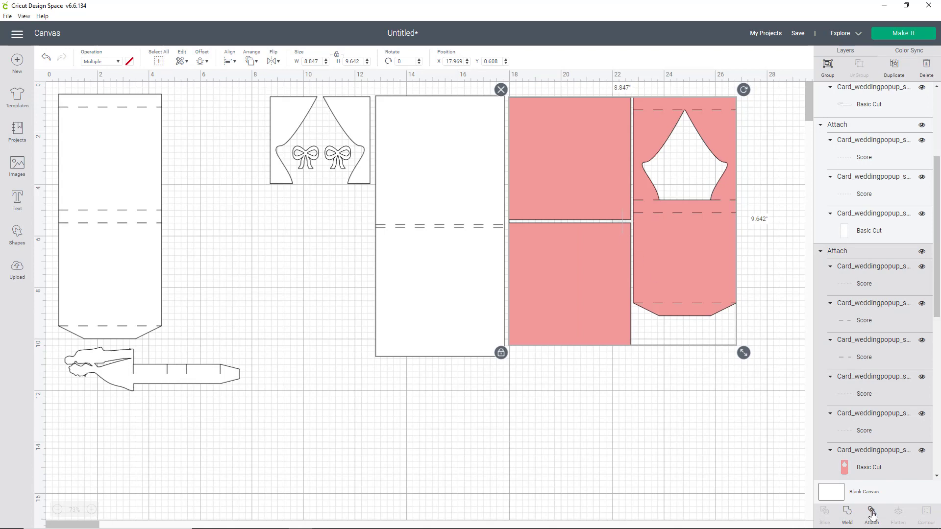
Attach the stage piece to both squares and preview that they share one mat.
left_click(871, 514)
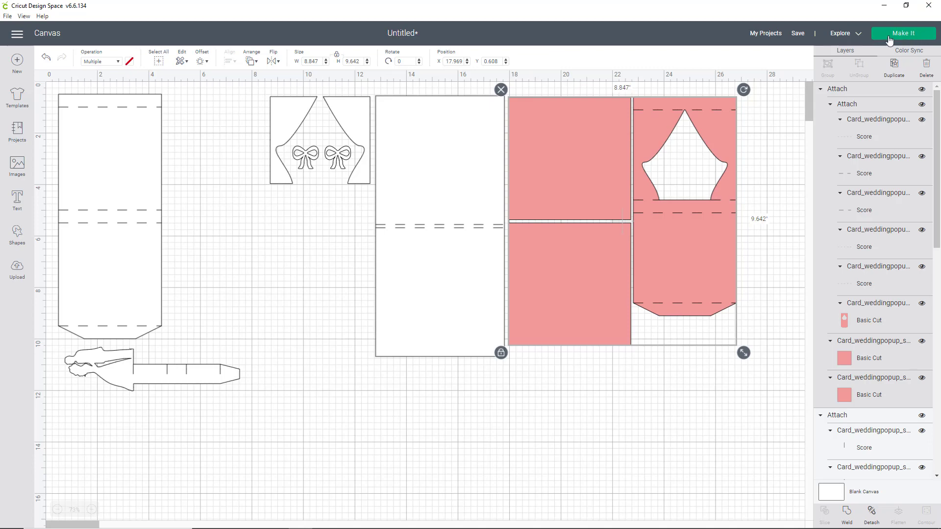
left_click(903, 33)
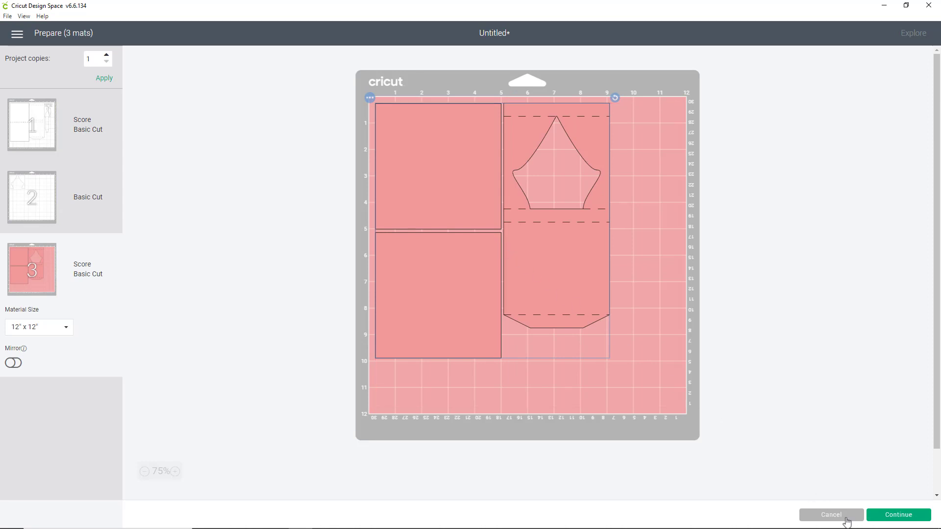
left_click(831, 515)
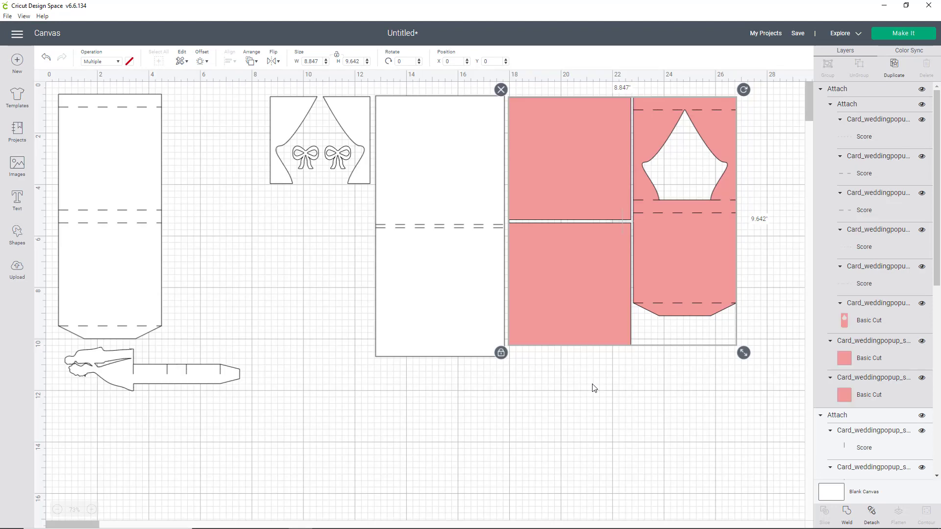
mouse_move(528, 244)
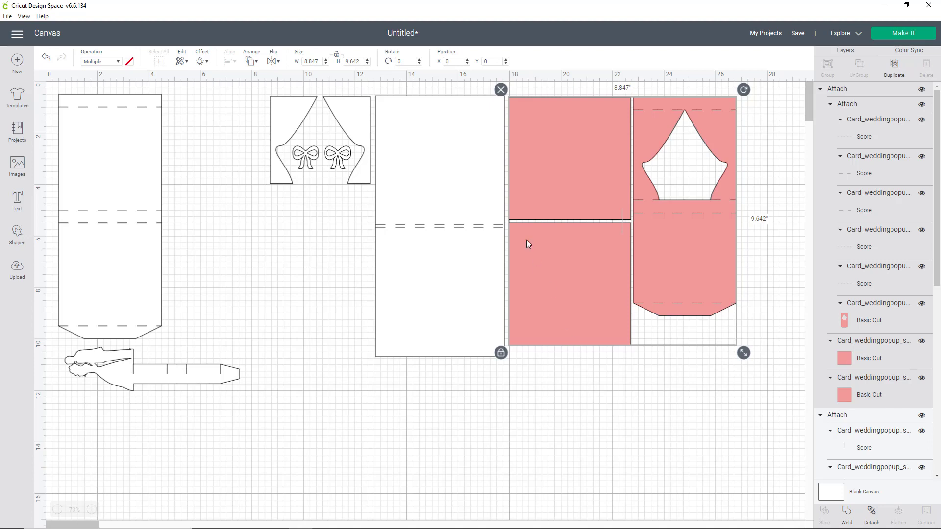
mouse_move(525, 238)
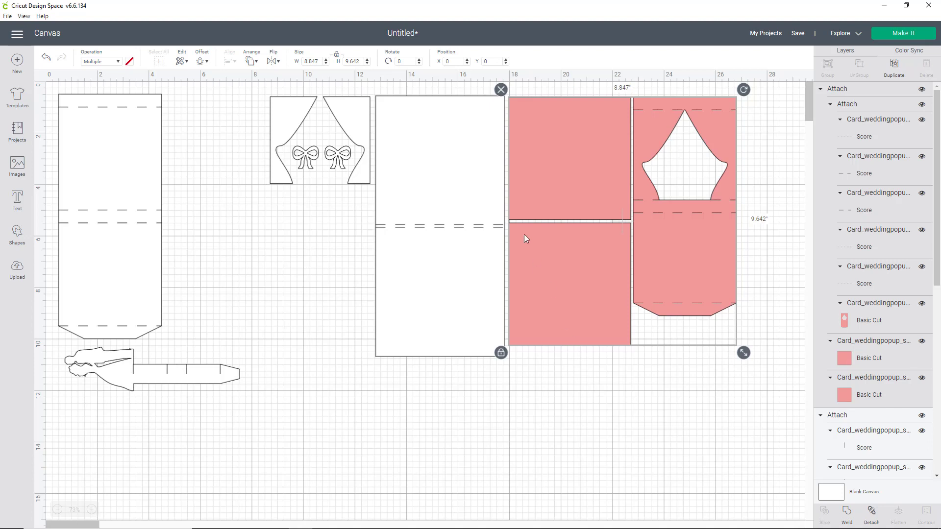